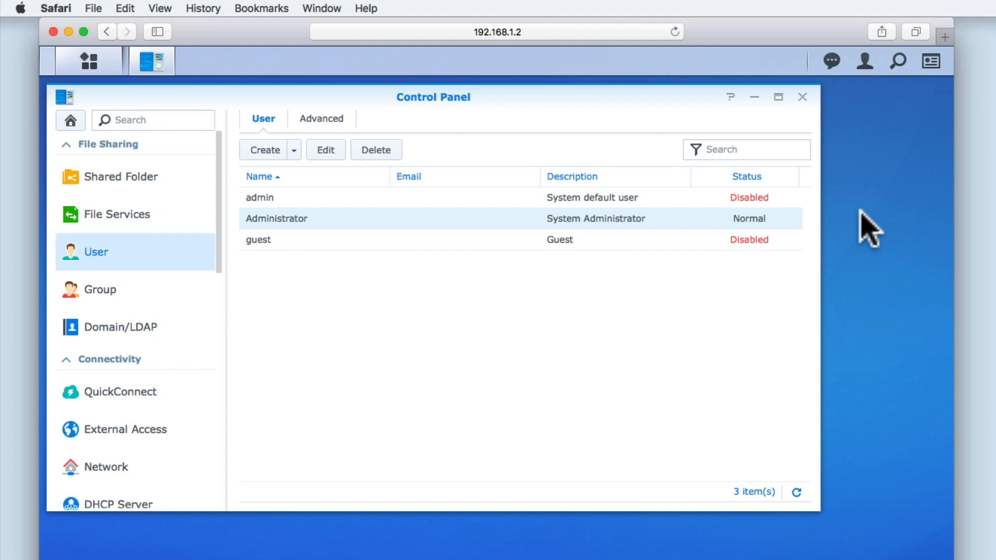
mouse_move(303, 180)
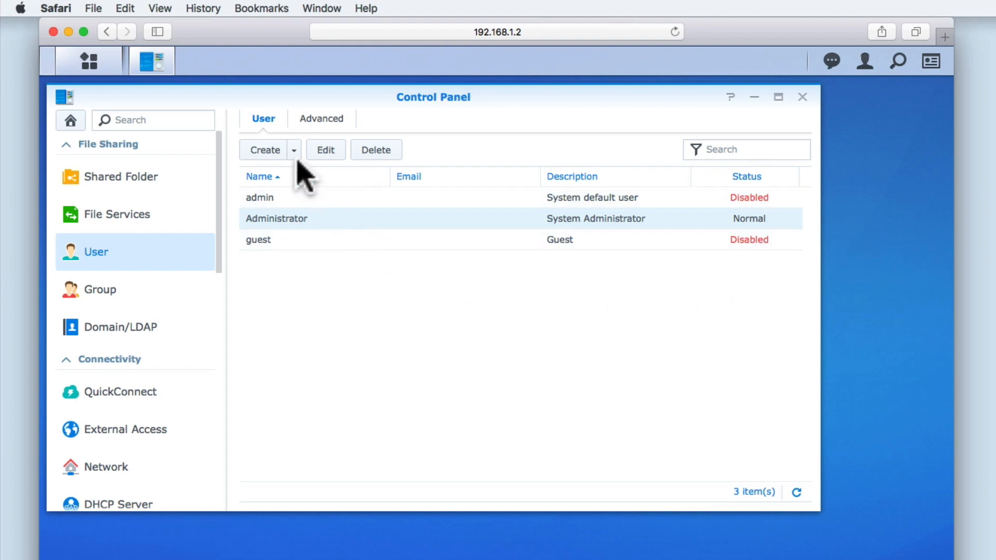
mouse_move(299, 185)
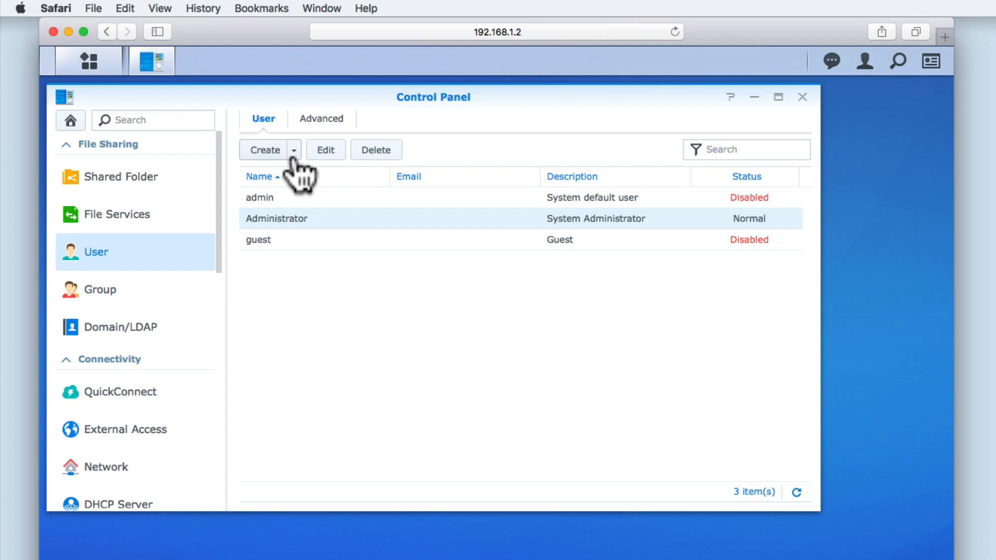
Step: Show the Create dropdown options: create, import or copy a user
click(293, 150)
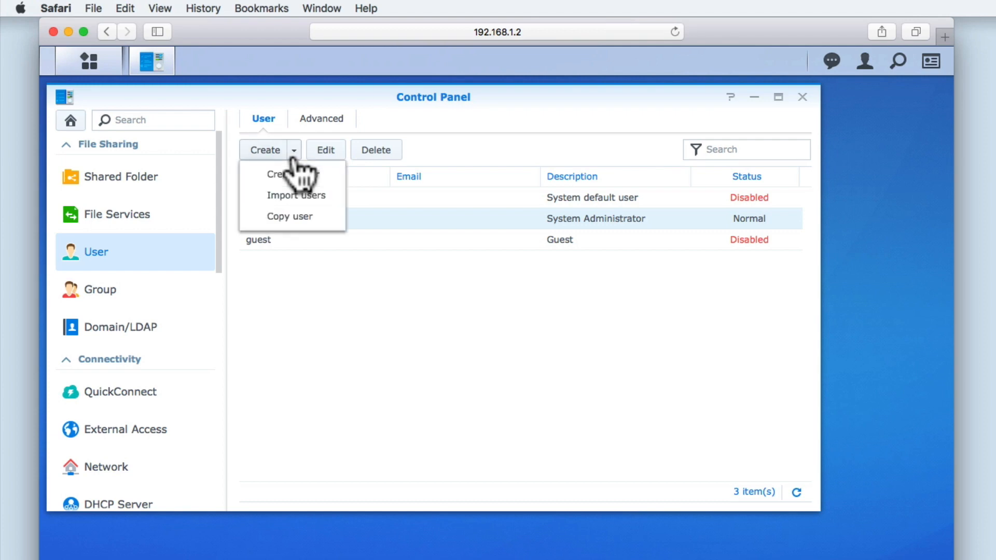
mouse_move(292, 175)
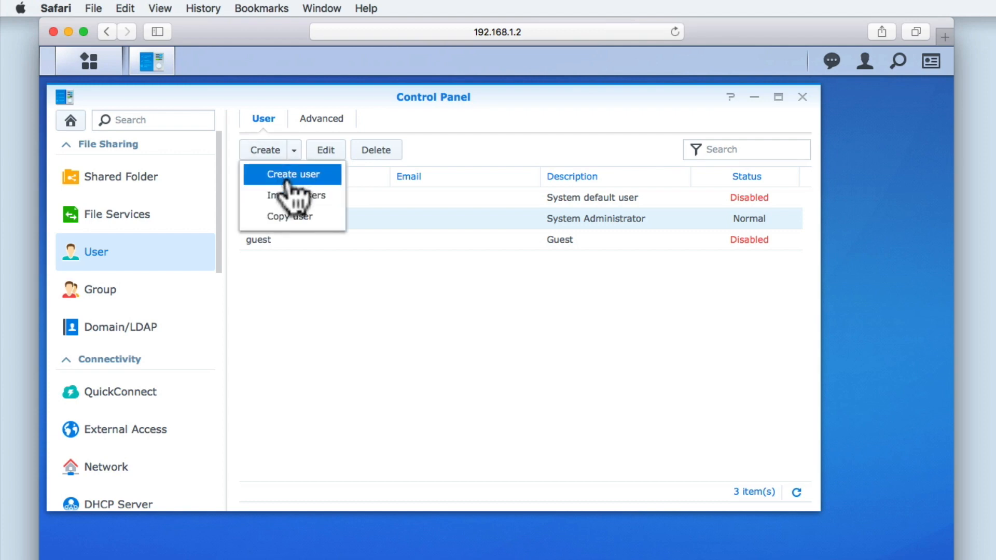
mouse_move(292, 195)
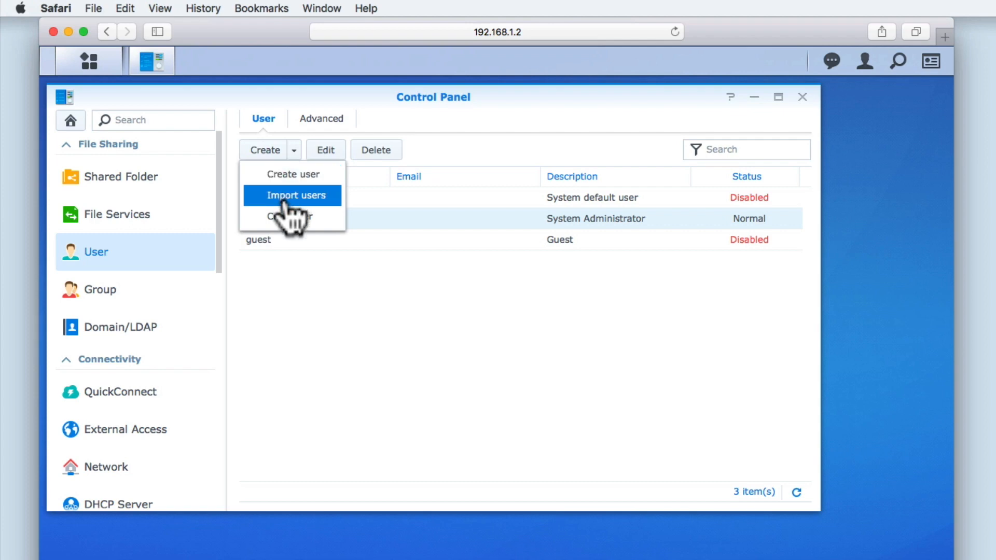
mouse_move(290, 226)
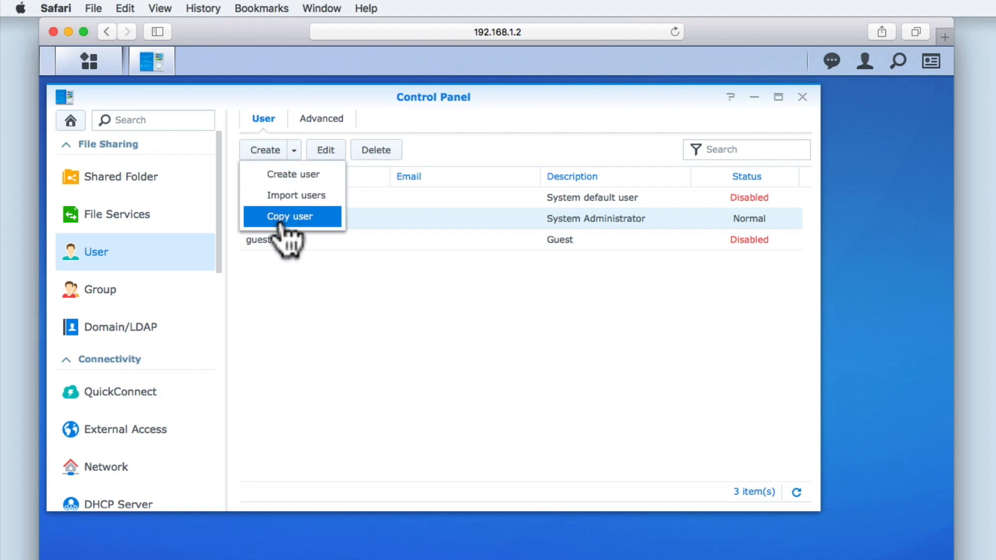
mouse_move(299, 238)
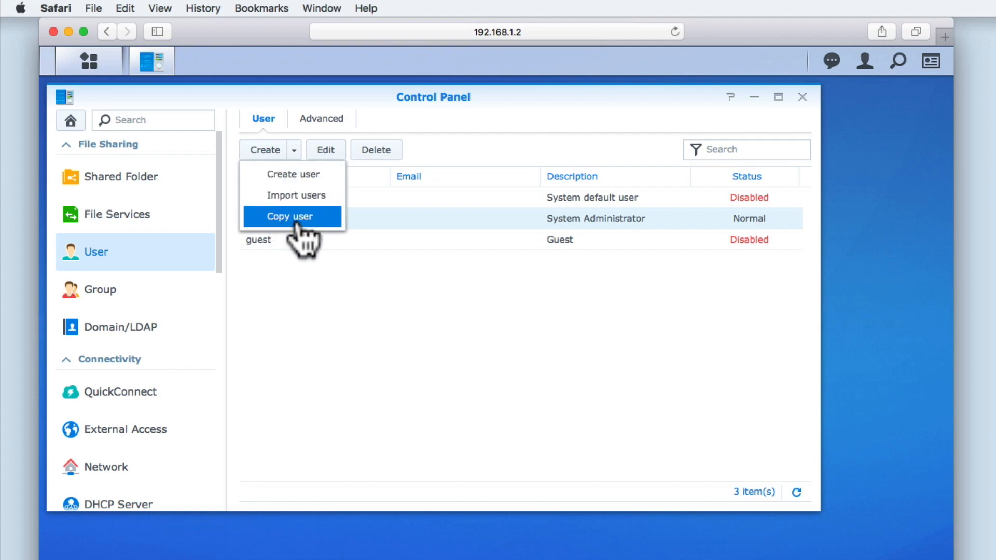
mouse_move(292, 174)
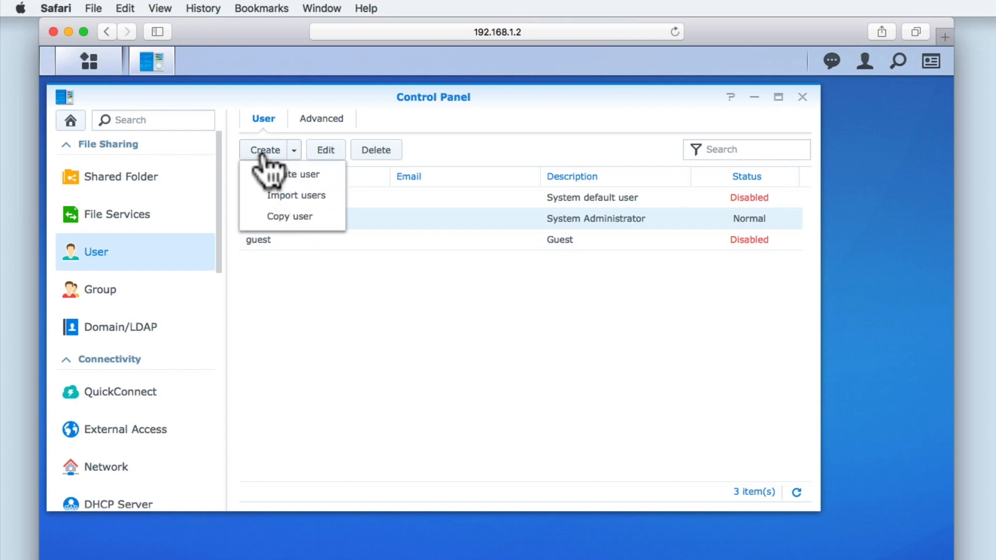
Step: Choose Create user to open the User Creation Wizard
click(292, 174)
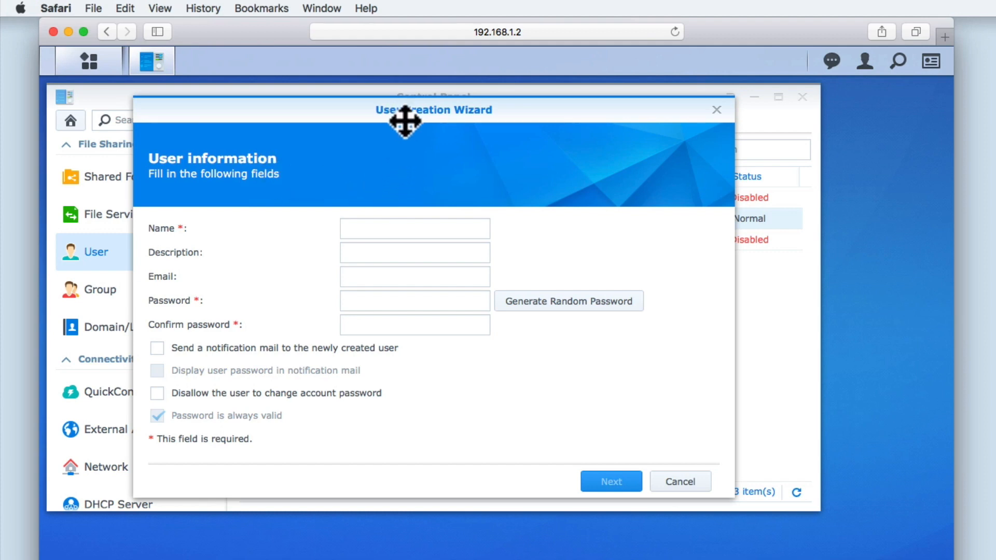
mouse_move(349, 191)
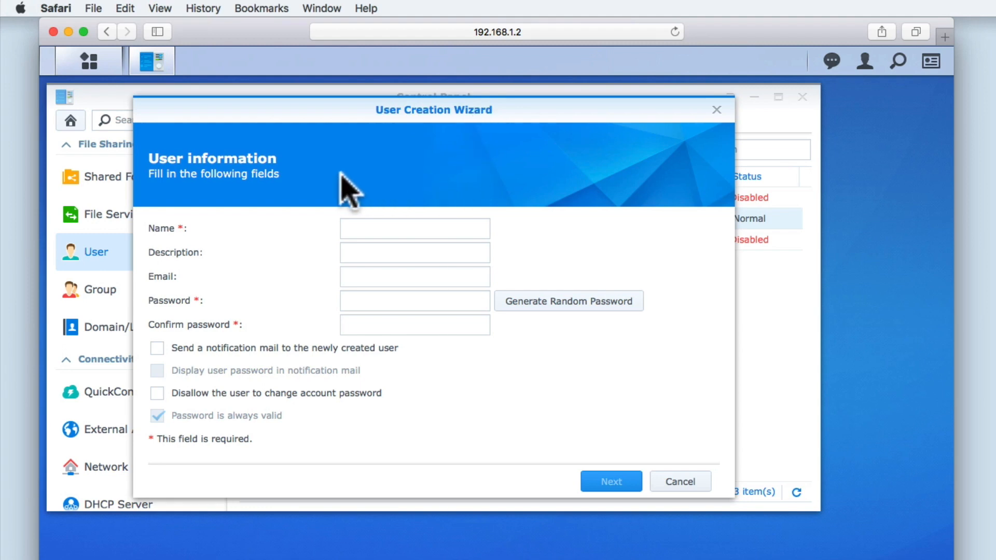
mouse_move(348, 197)
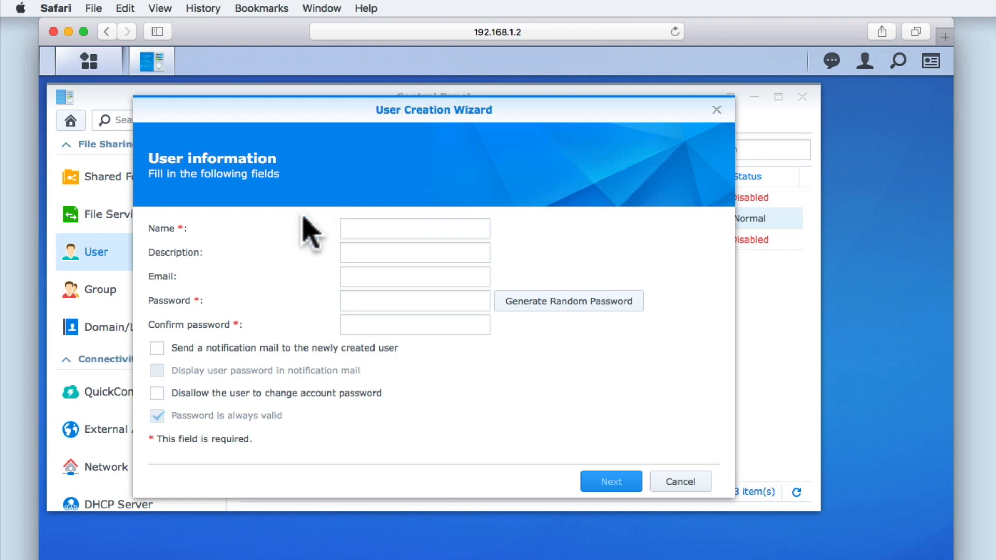
mouse_move(217, 289)
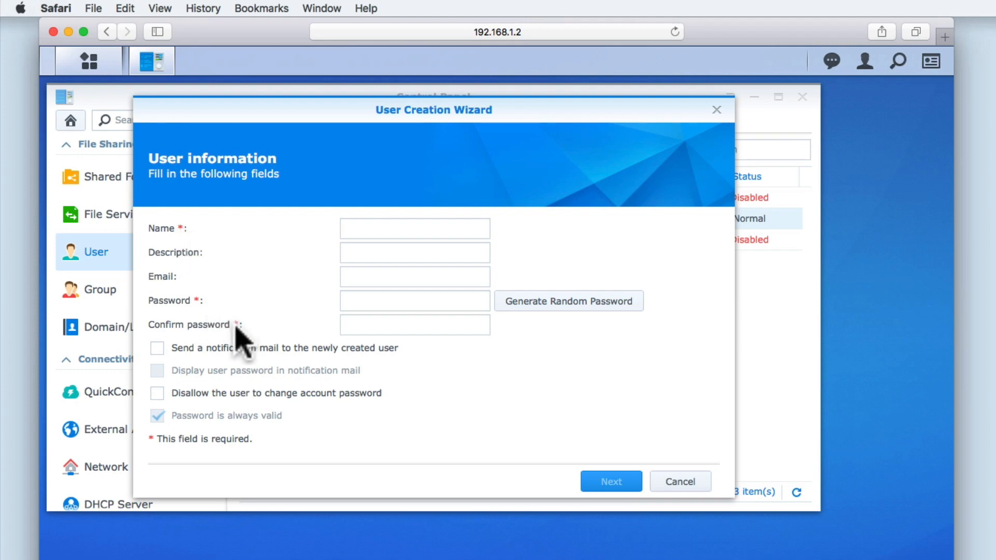
mouse_move(240, 343)
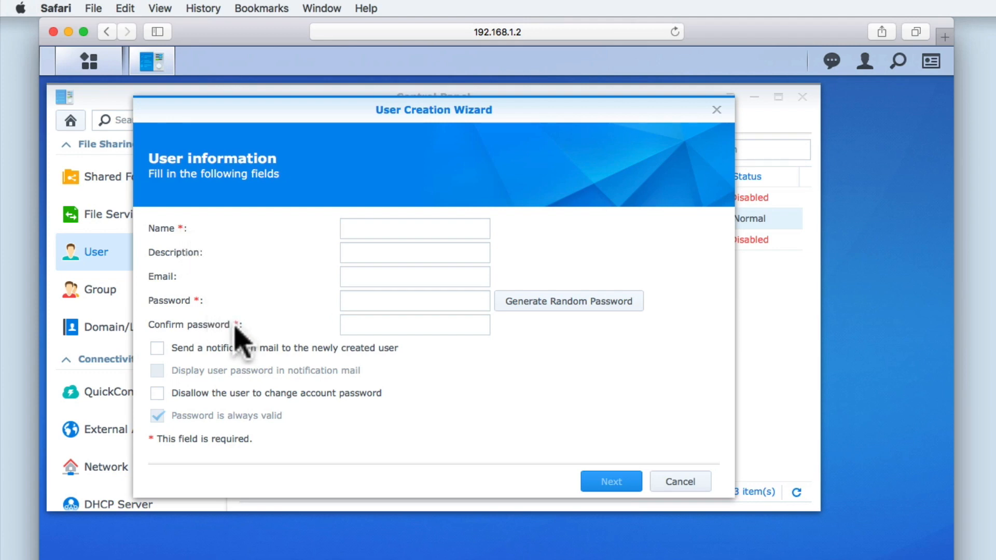
mouse_move(343, 293)
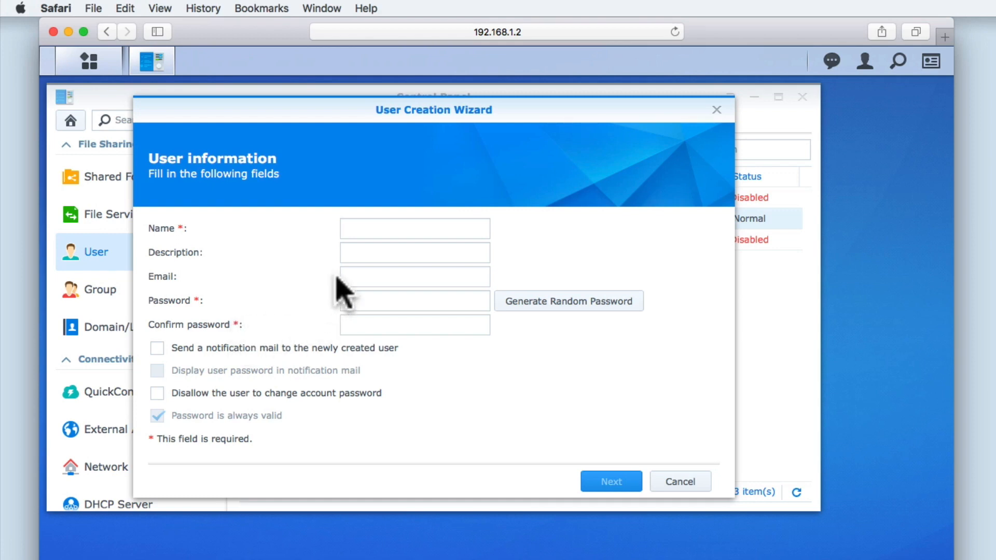
Step: Enter name 'mydoodads' and description 'User Account' in the wizard
click(414, 229)
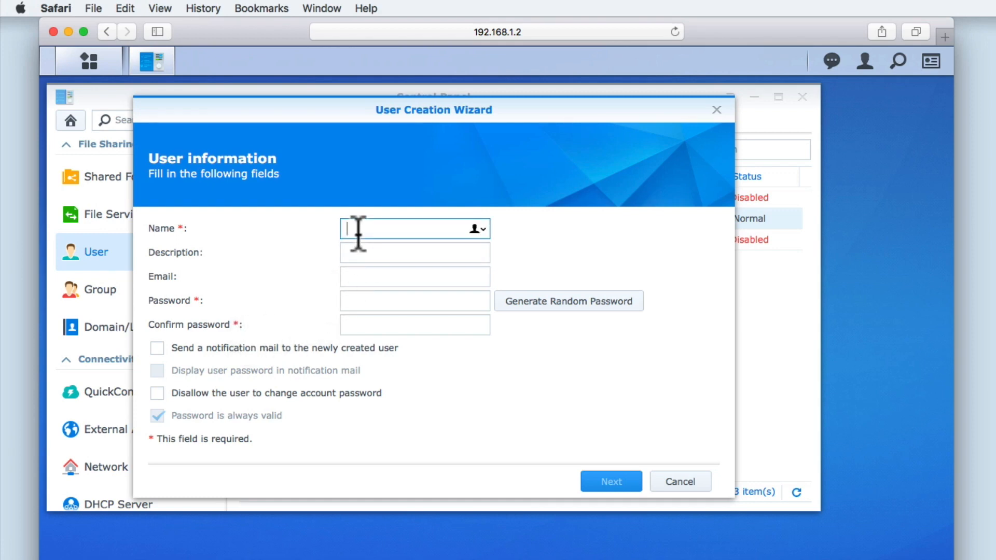
text(mydoo)
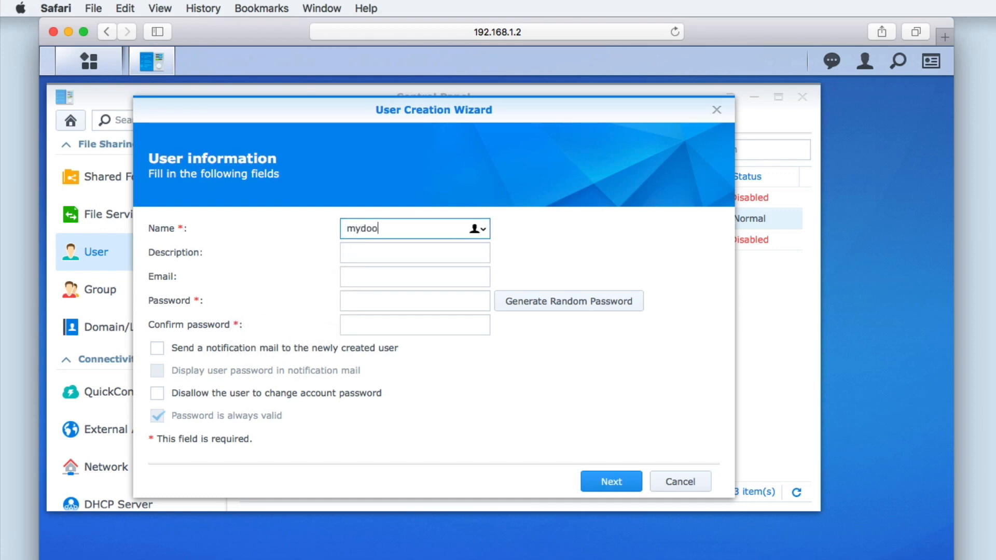
text(dads)
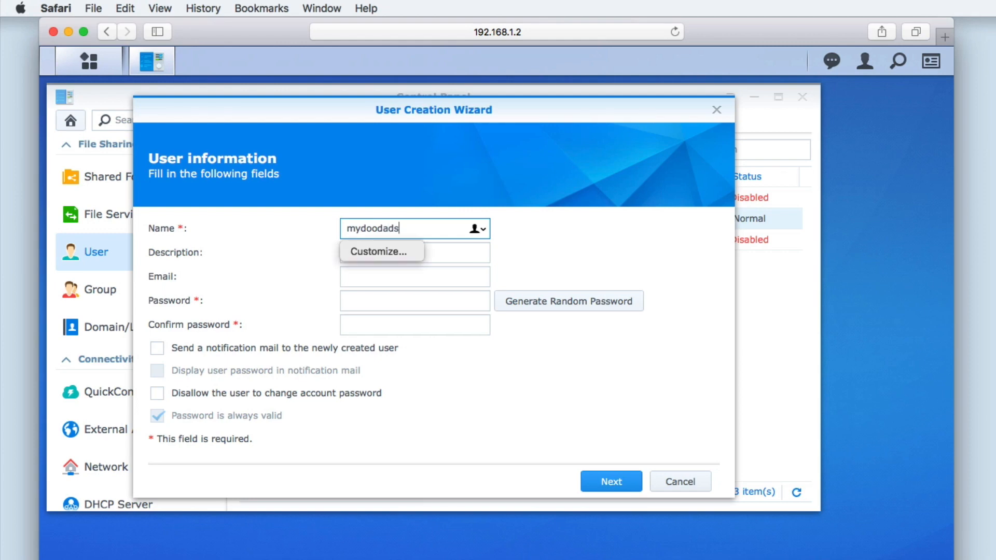
click(414, 252)
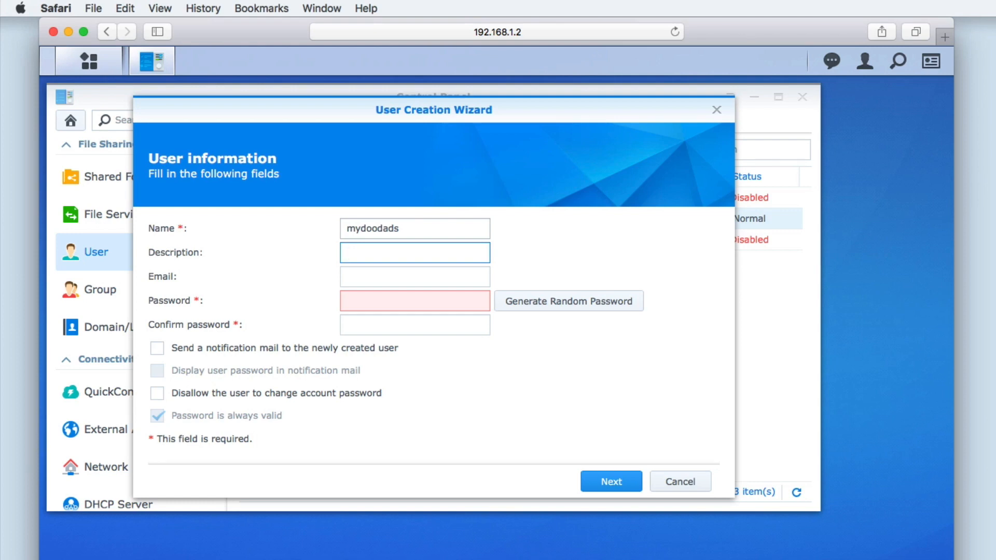
text(User Account)
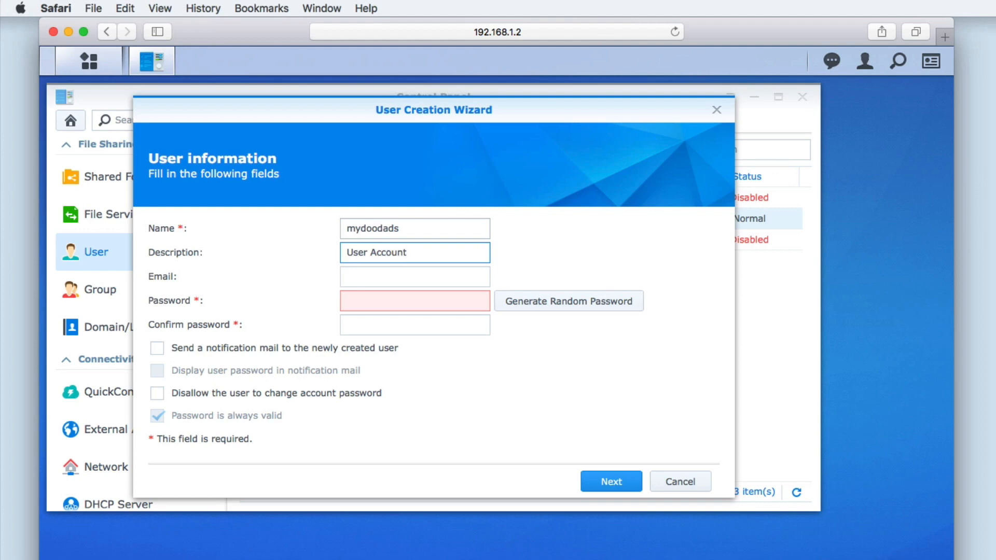
click(414, 276)
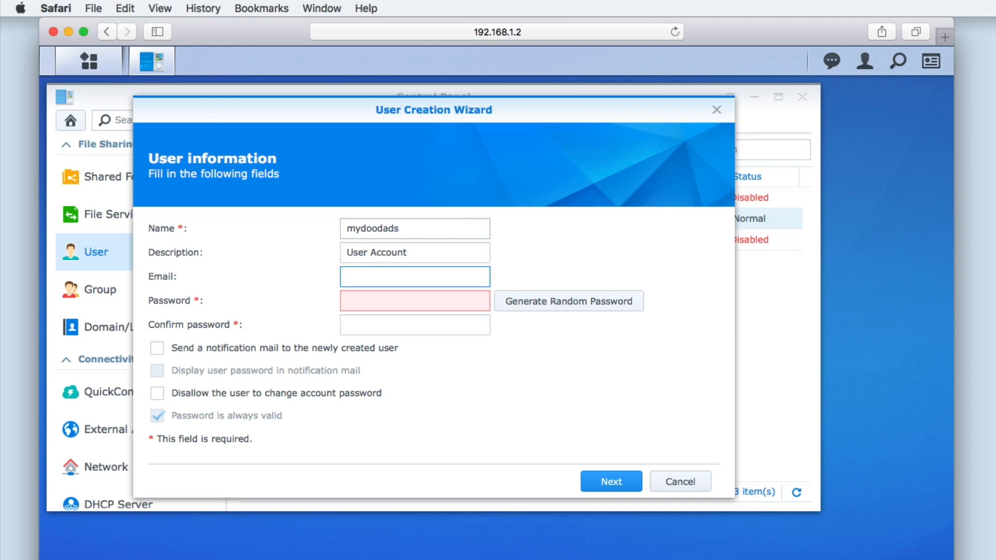
click(414, 276)
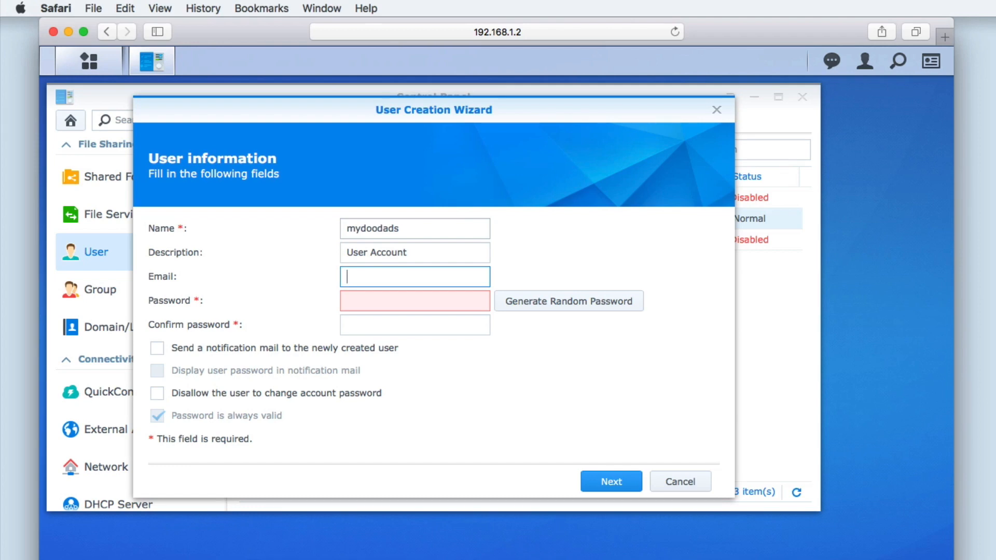
Step: Discard a generated random password and enter the password manually instead
click(413, 300)
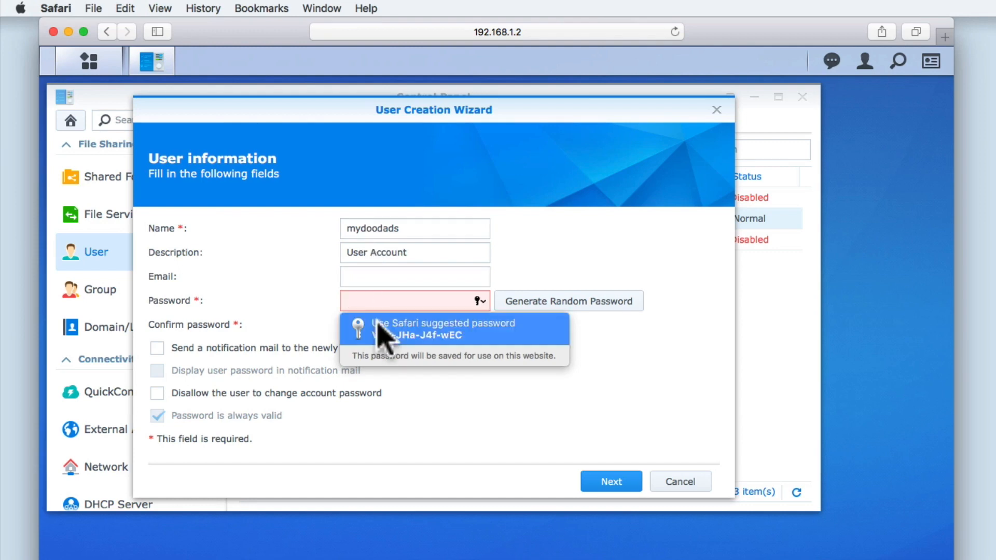
mouse_move(458, 343)
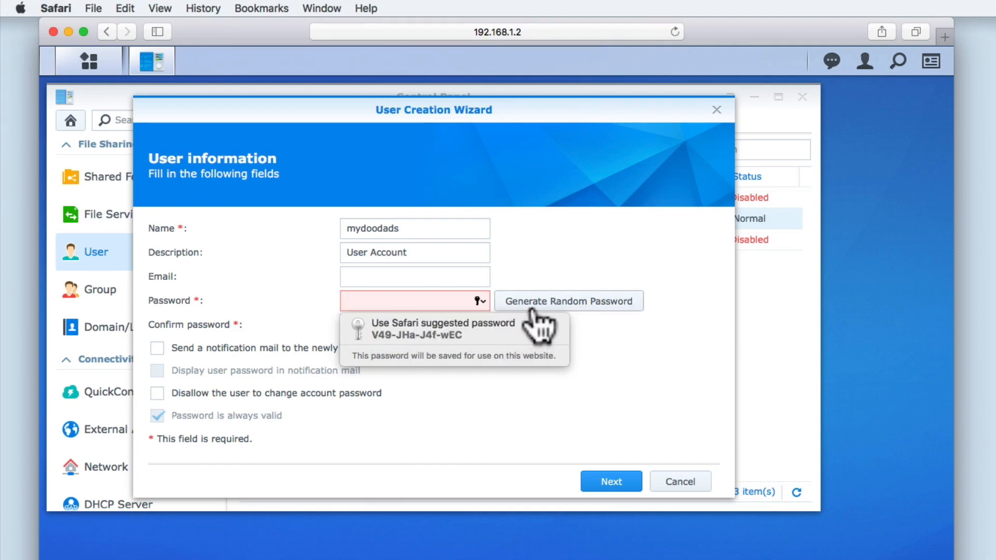
click(567, 301)
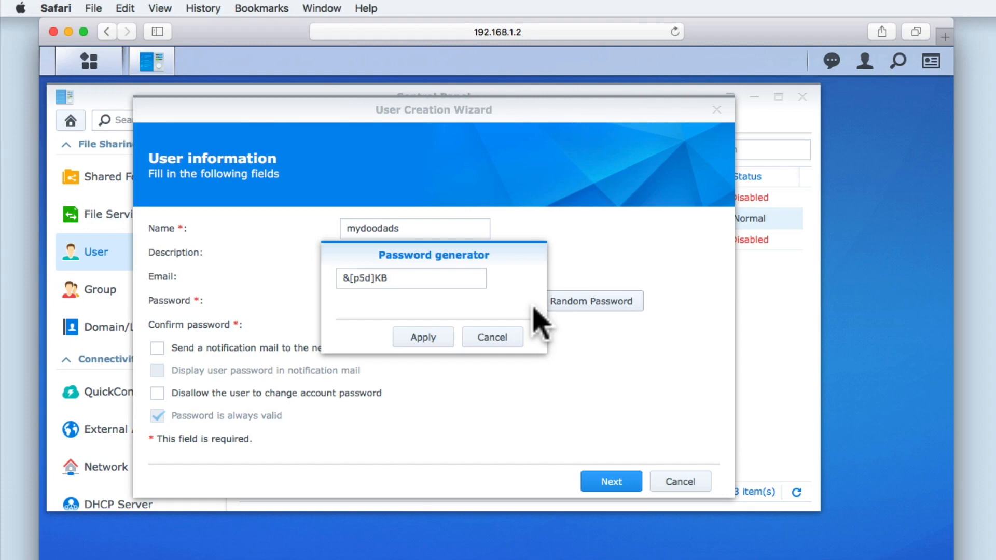
mouse_move(521, 340)
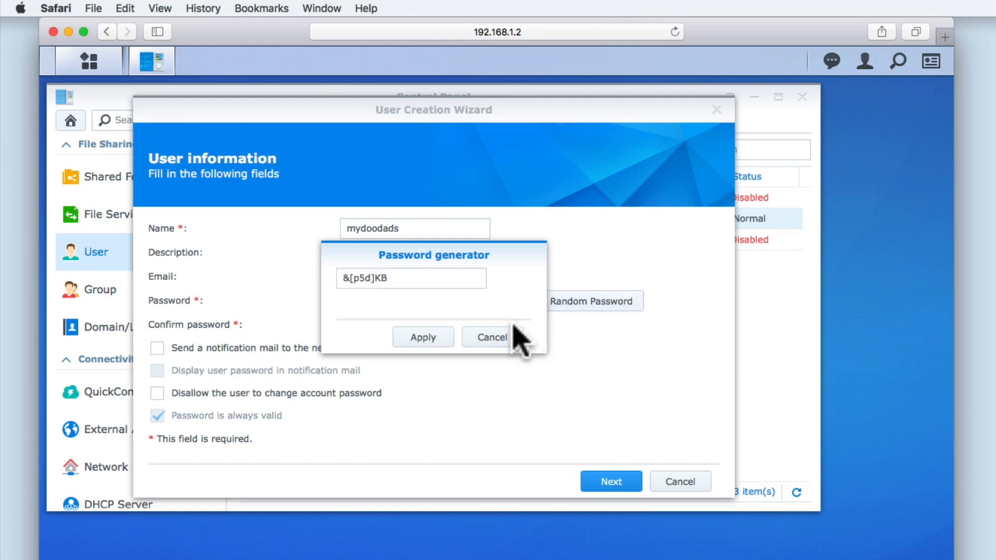
click(492, 338)
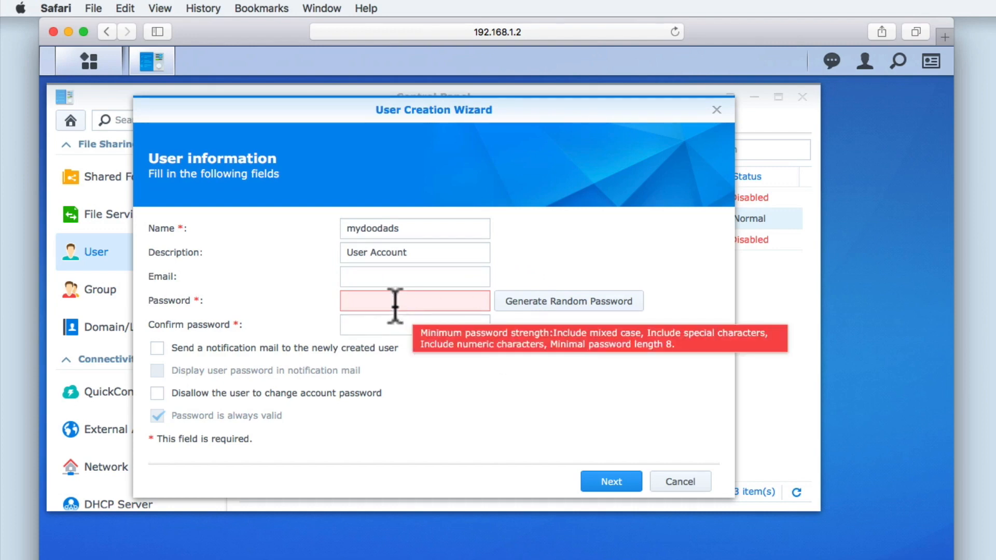
click(413, 301)
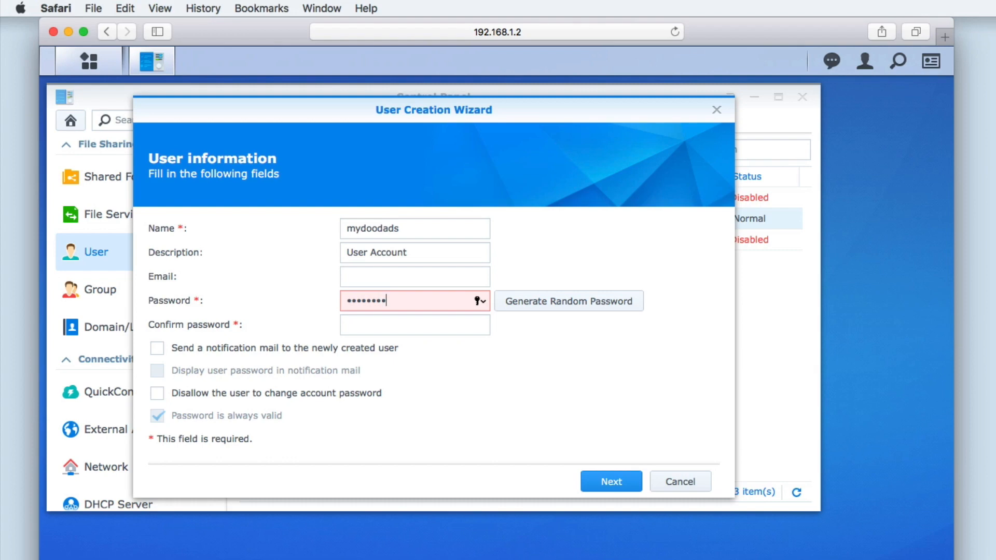
Step: Retype the password in Confirm password and advance to Join groups
text(•••)
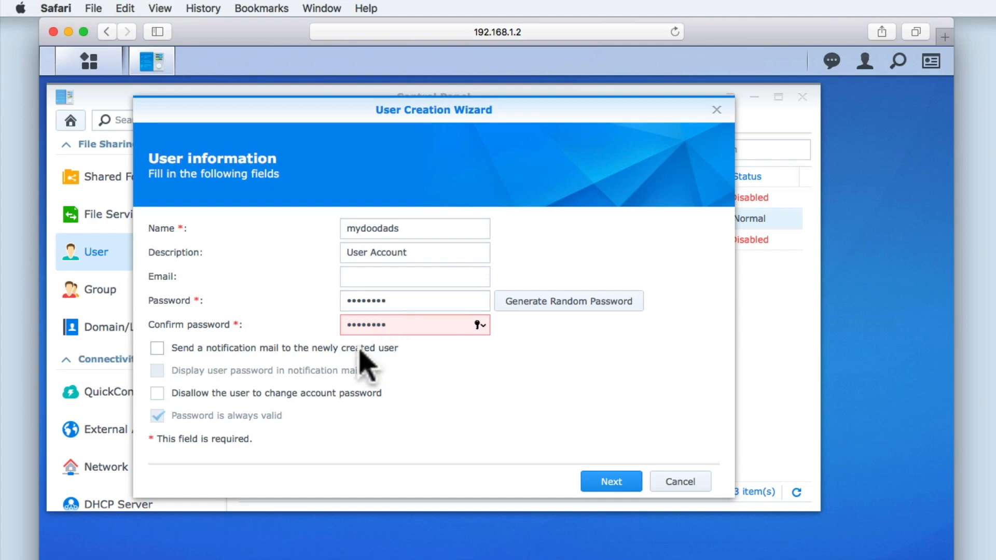
mouse_move(238, 371)
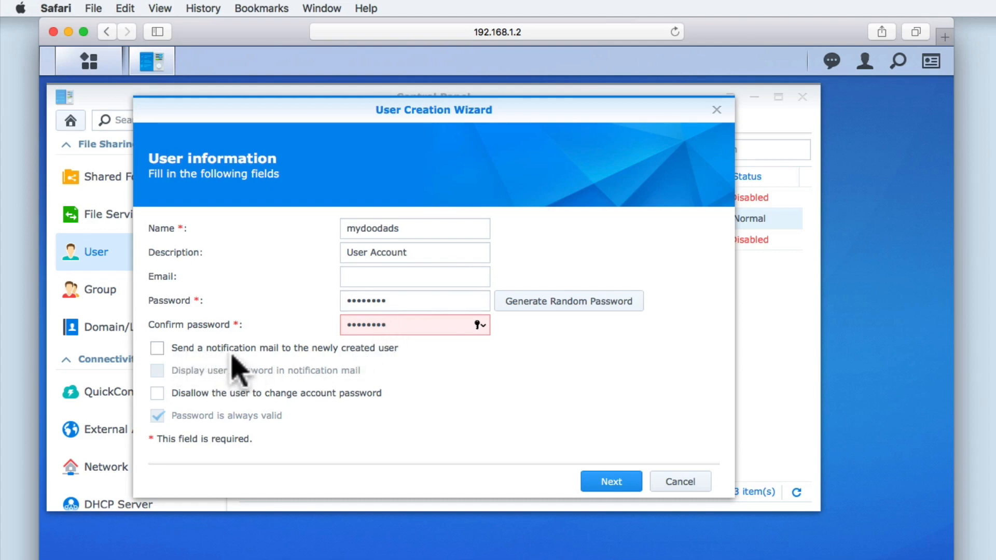
mouse_move(388, 369)
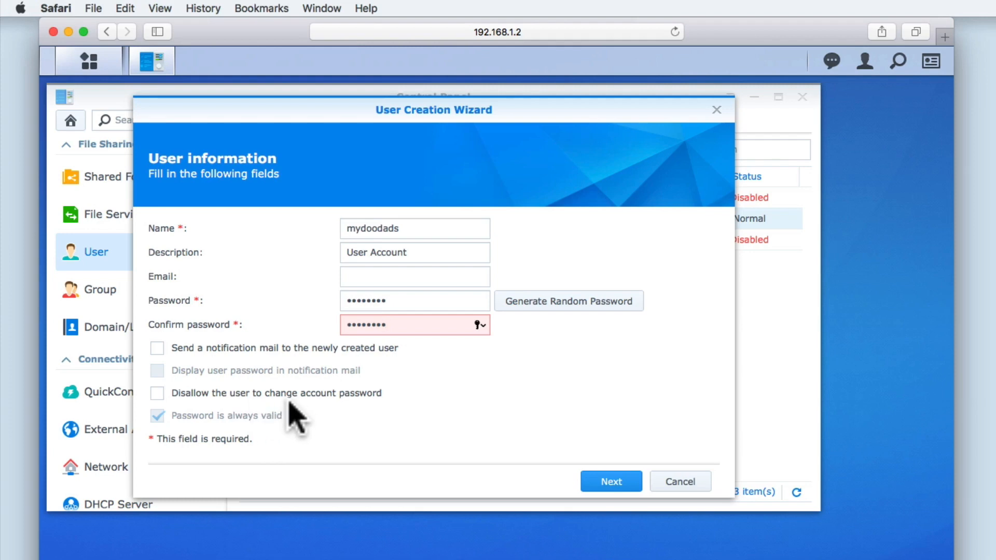
mouse_move(362, 419)
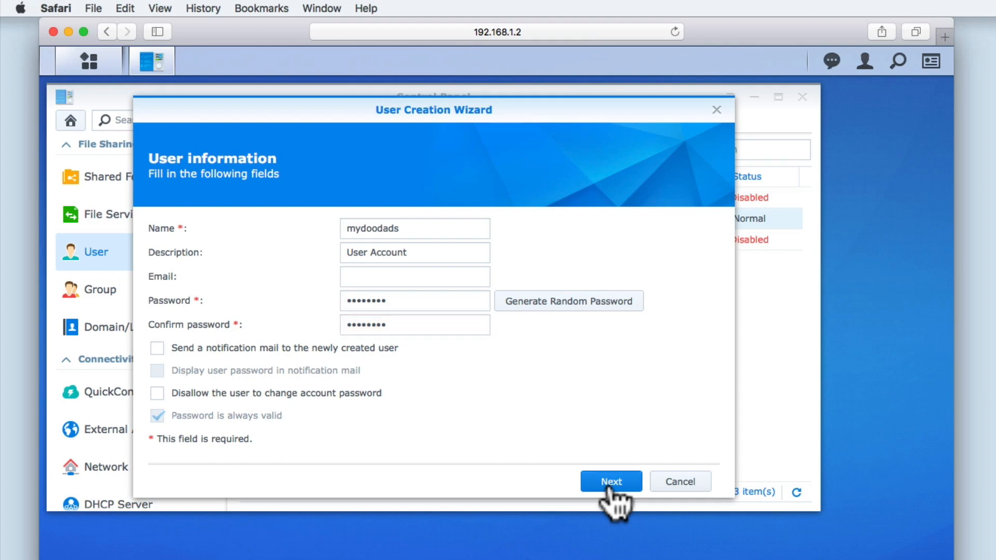
click(610, 481)
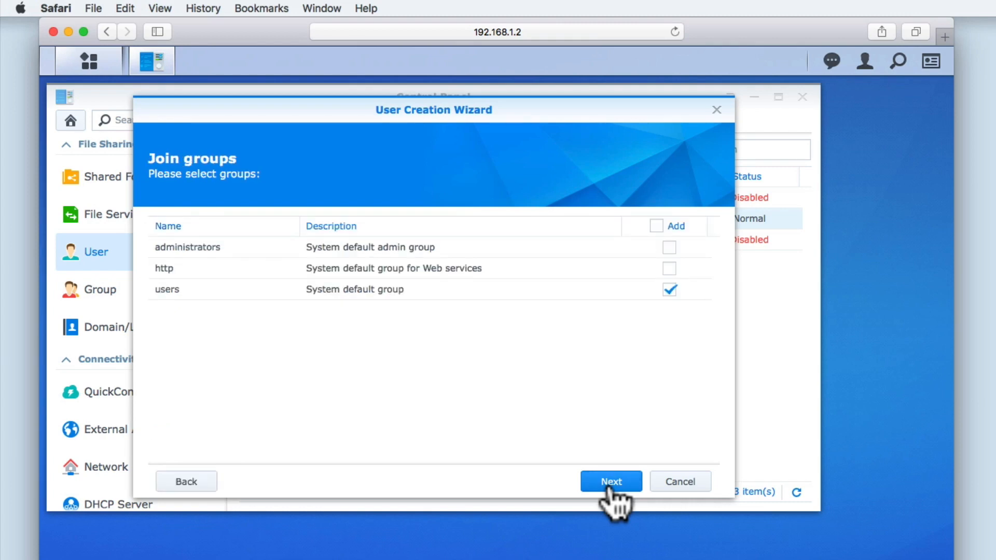
mouse_move(537, 493)
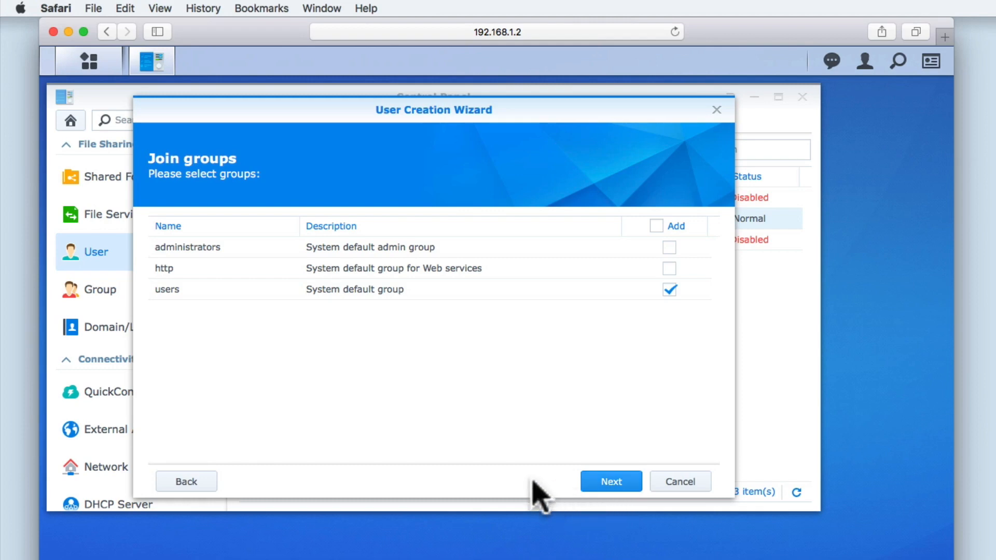
mouse_move(351, 416)
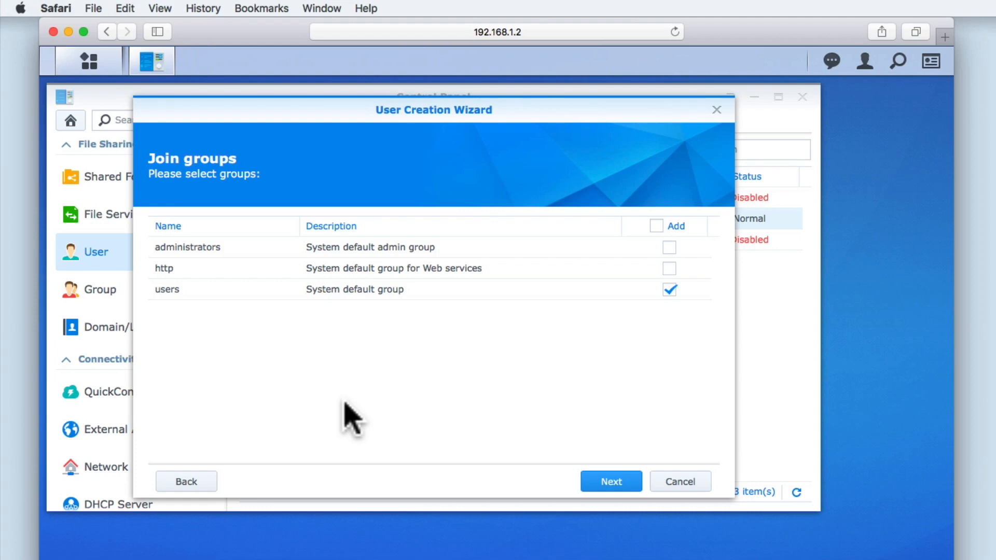
mouse_move(342, 416)
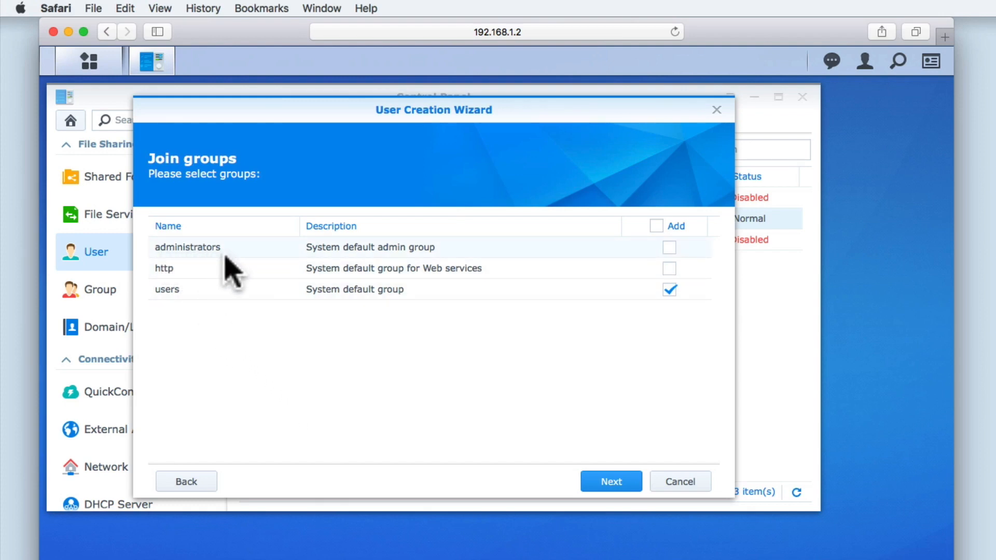
mouse_move(420, 267)
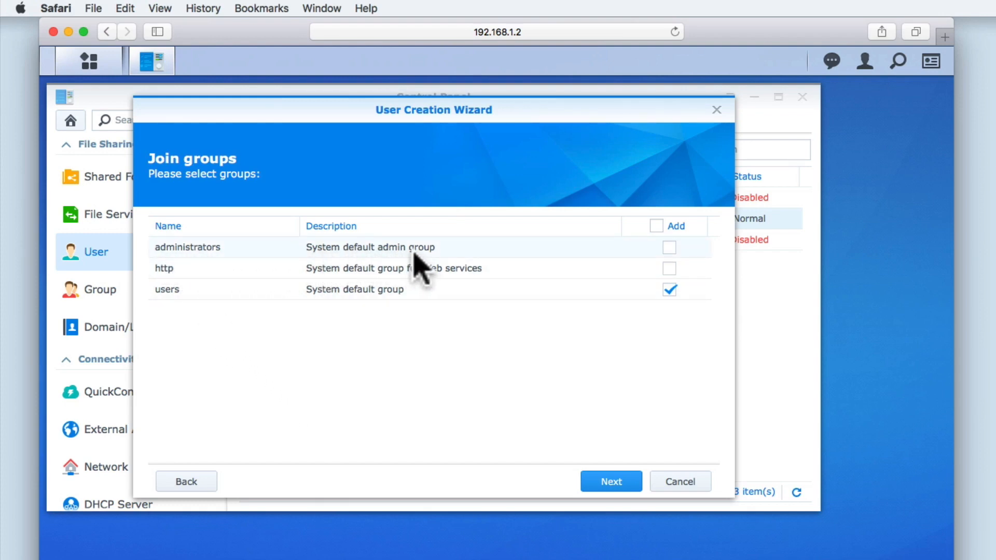
mouse_move(602, 270)
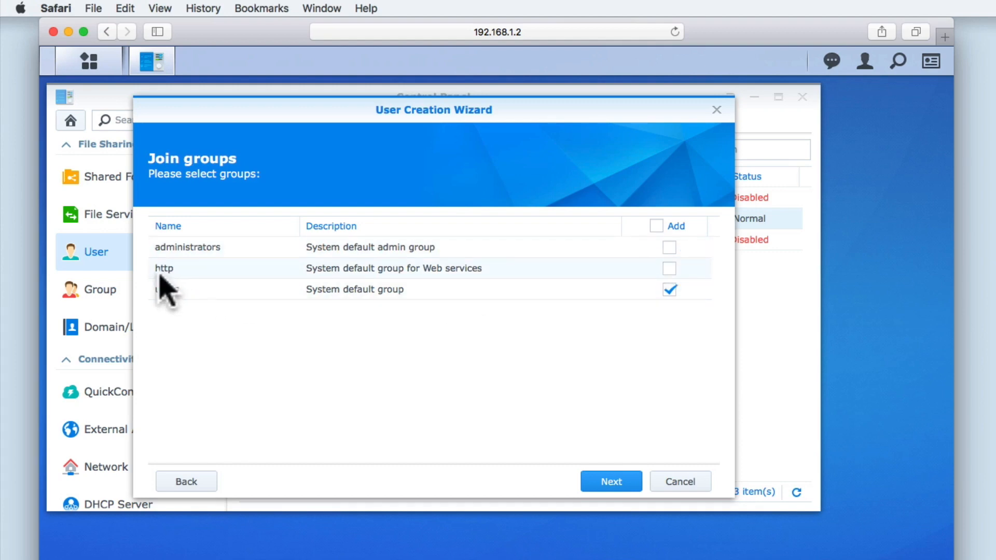
mouse_move(331, 283)
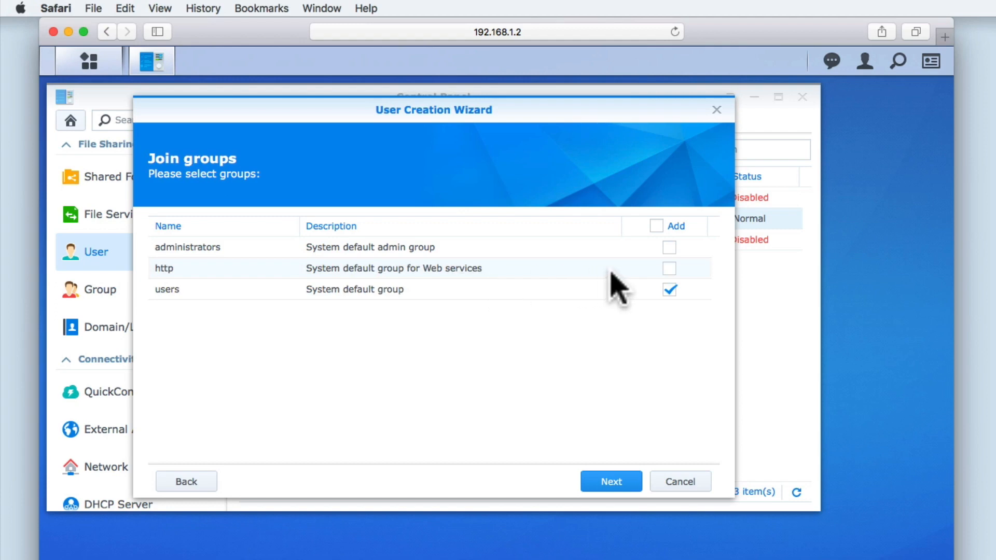
click(669, 289)
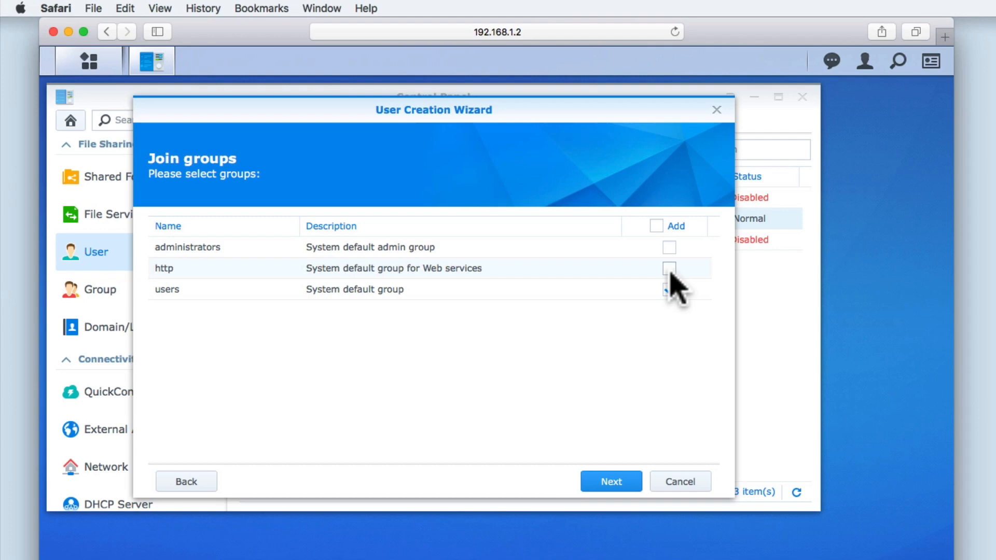
click(669, 289)
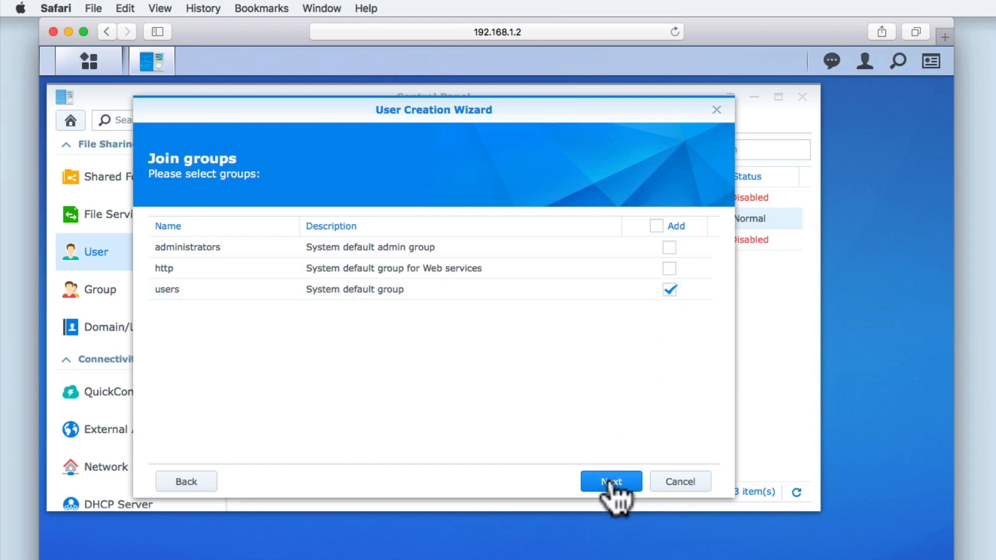
Step: Accept the users group and advance to shared folder permissions
click(611, 482)
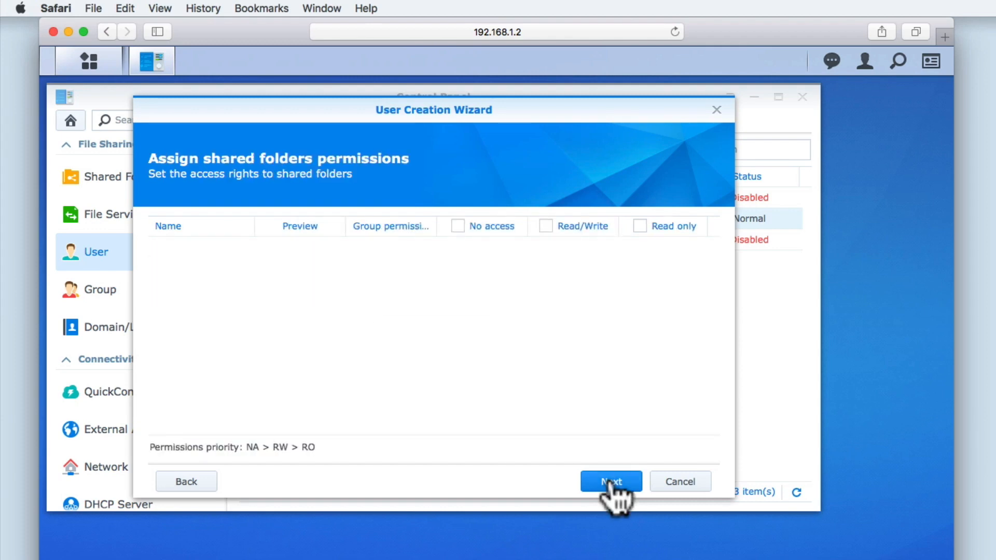
mouse_move(176, 184)
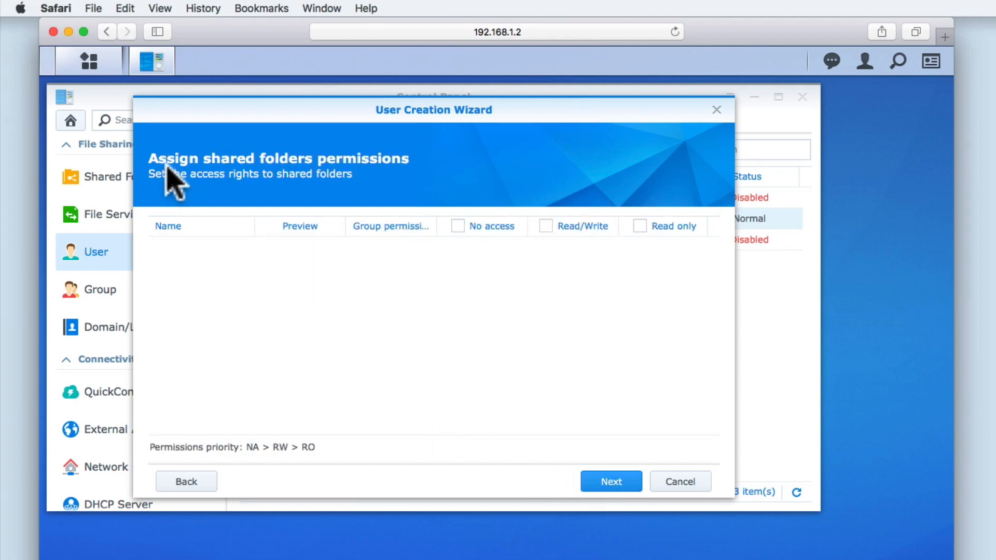
mouse_move(397, 184)
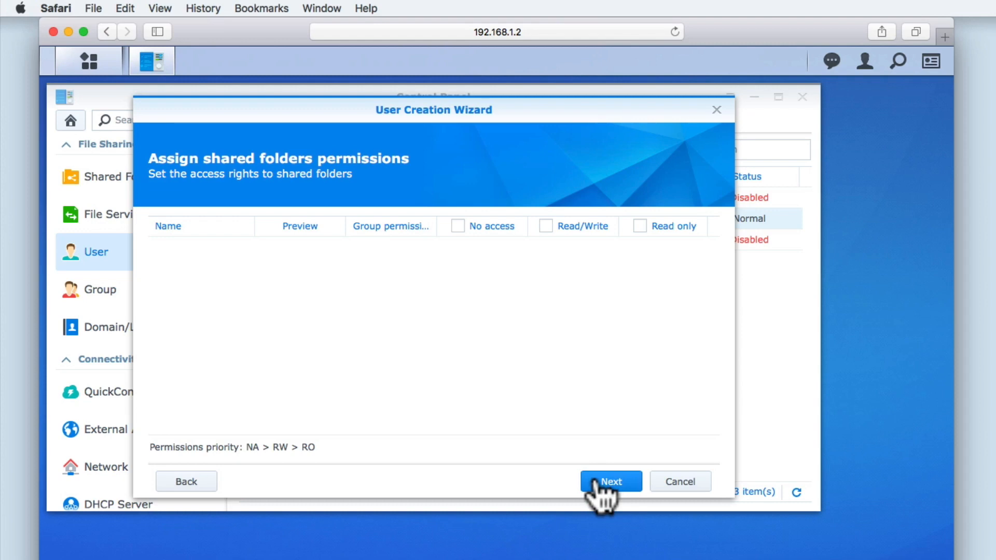
Step: Skip shared folder permissions and advance to the User quota setting page
click(610, 482)
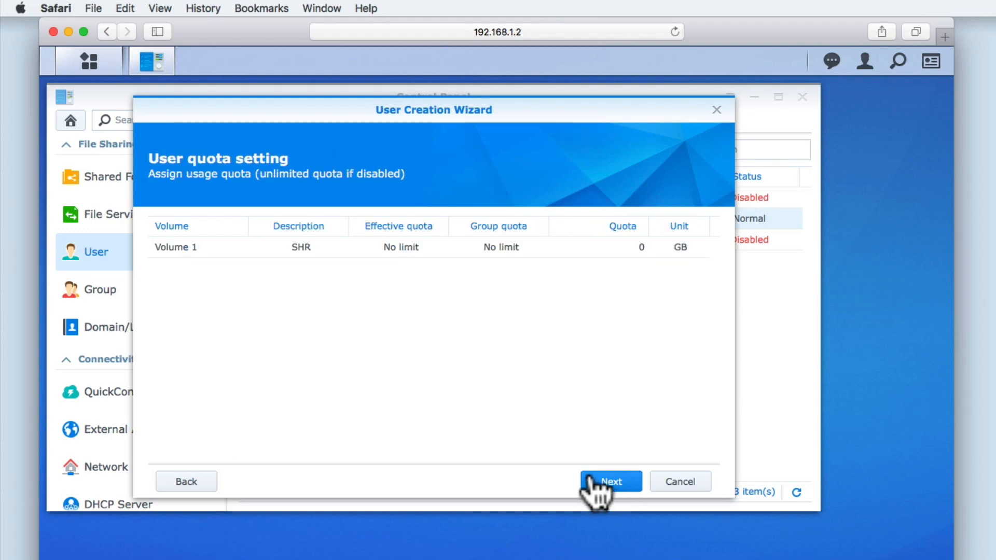
mouse_move(261, 178)
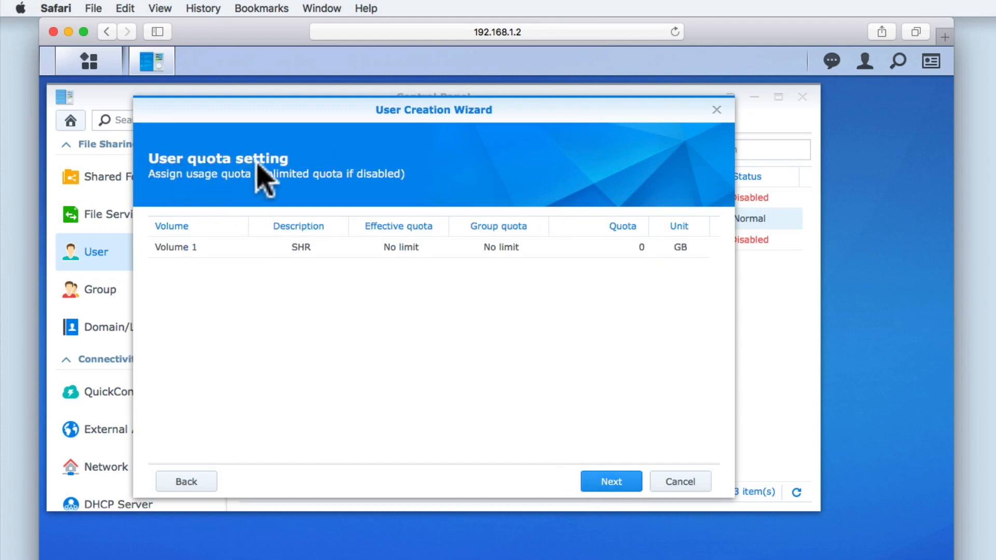
mouse_move(286, 200)
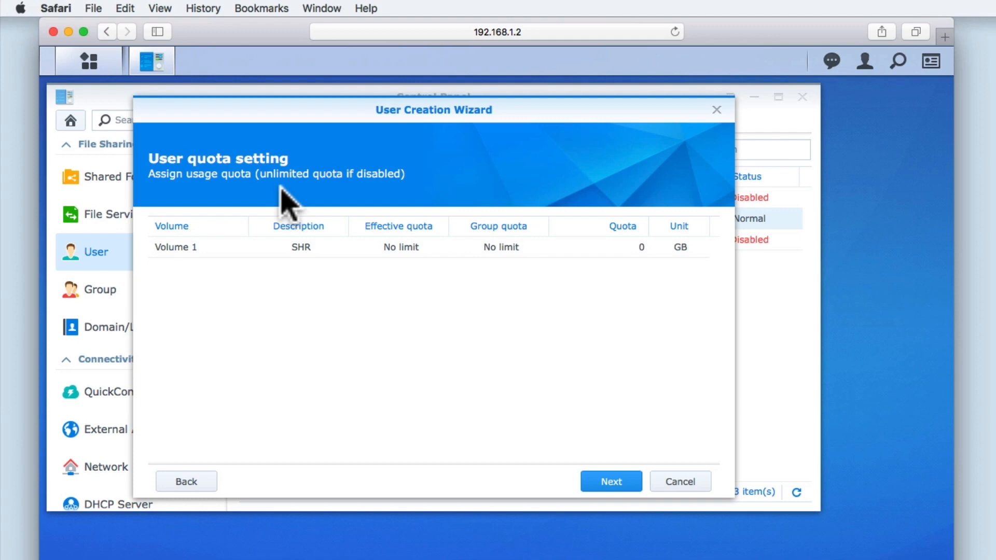
mouse_move(572, 422)
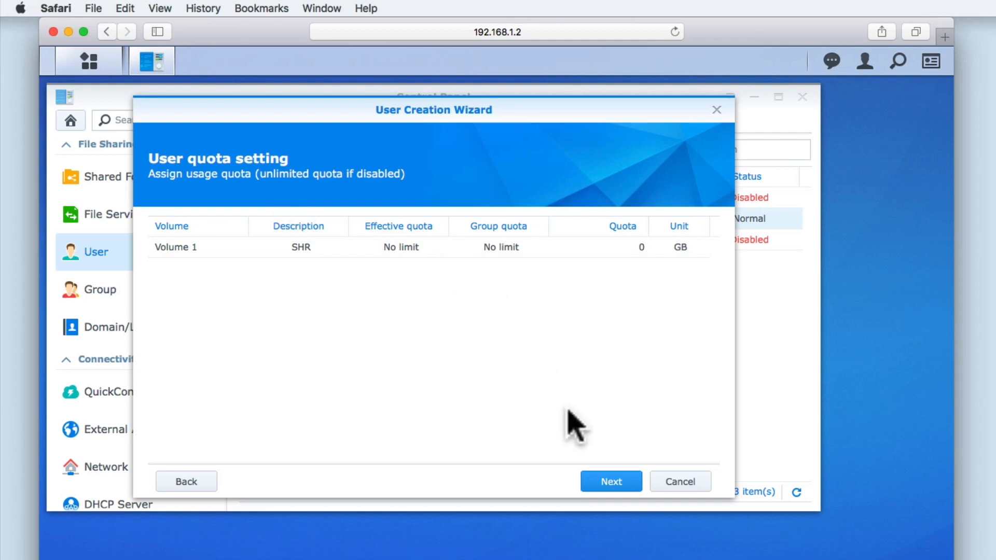
Step: Keep Volume 1 at no limit and advance to application permissions
click(610, 482)
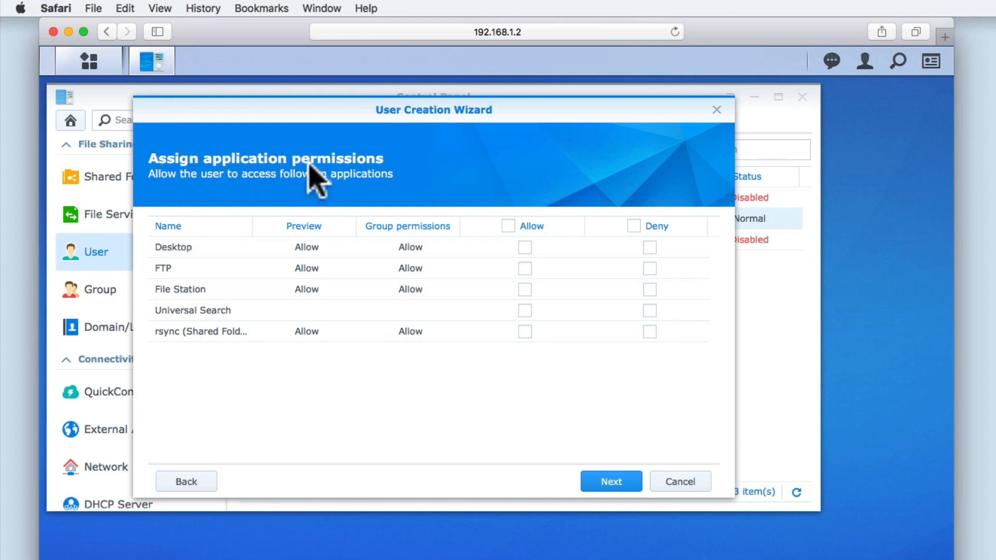
mouse_move(179, 207)
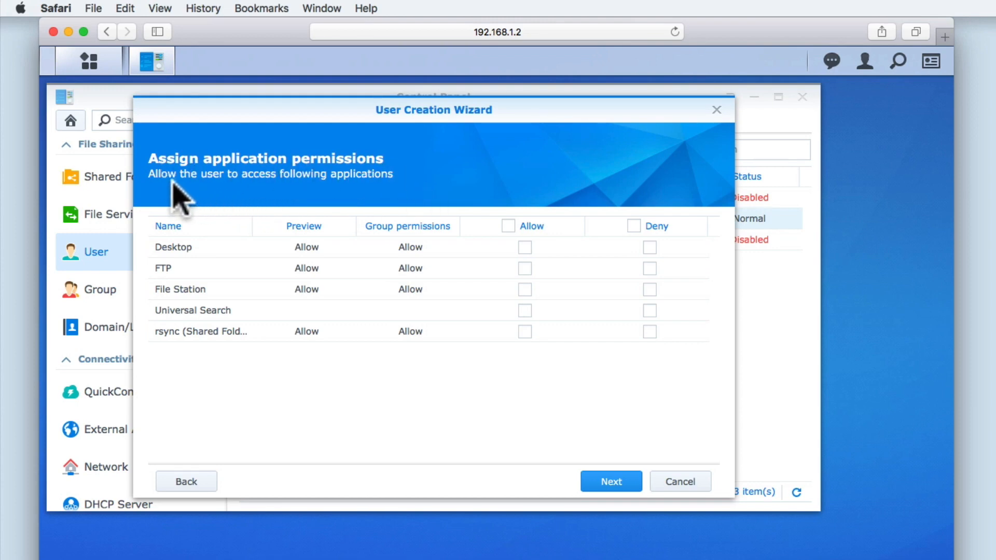
mouse_move(387, 197)
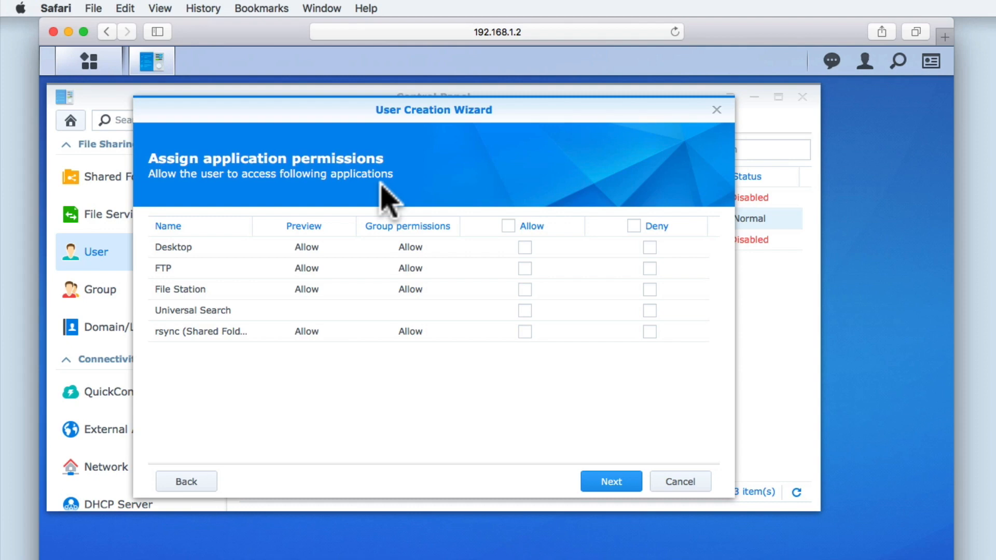
mouse_move(216, 249)
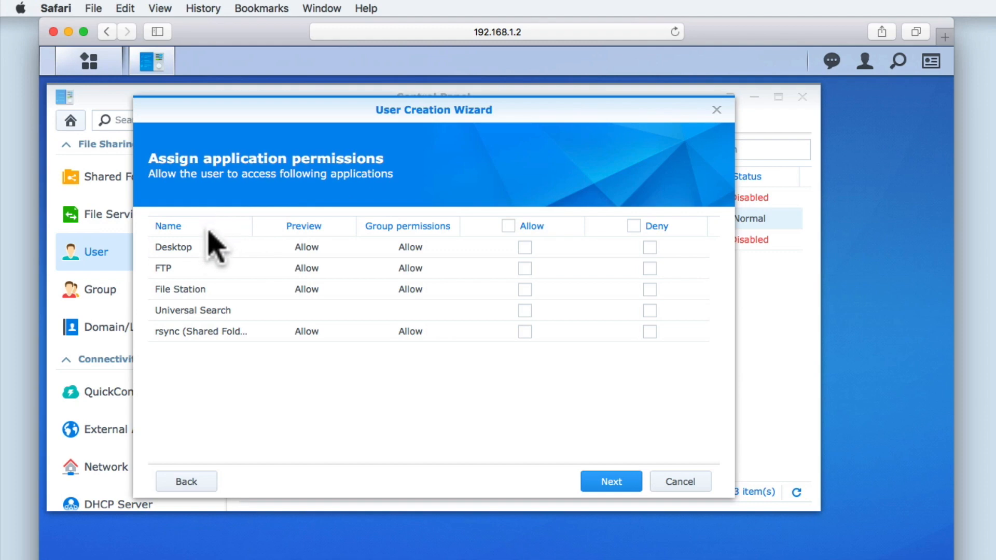
mouse_move(204, 280)
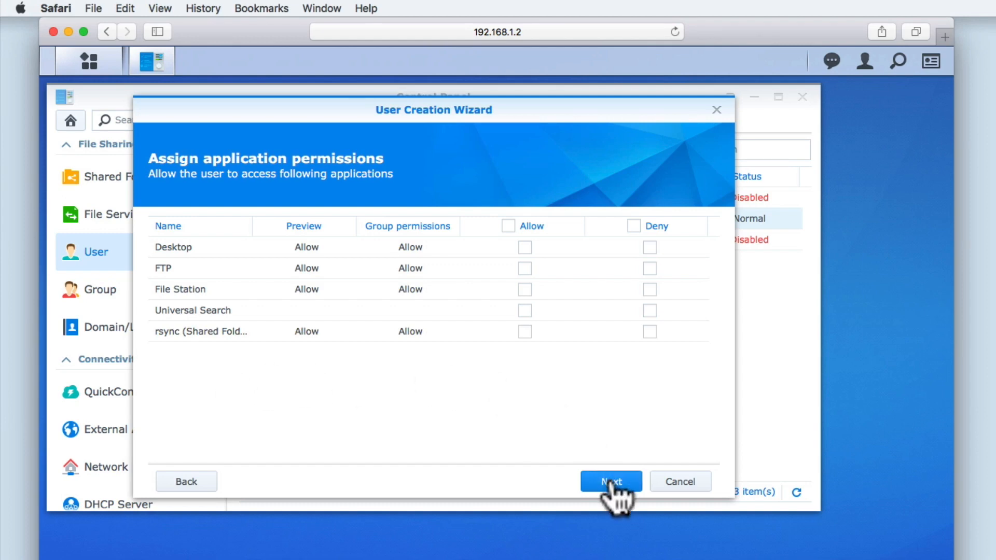
Step: Keep default application access and advance to User Speed Limit Setting
click(611, 481)
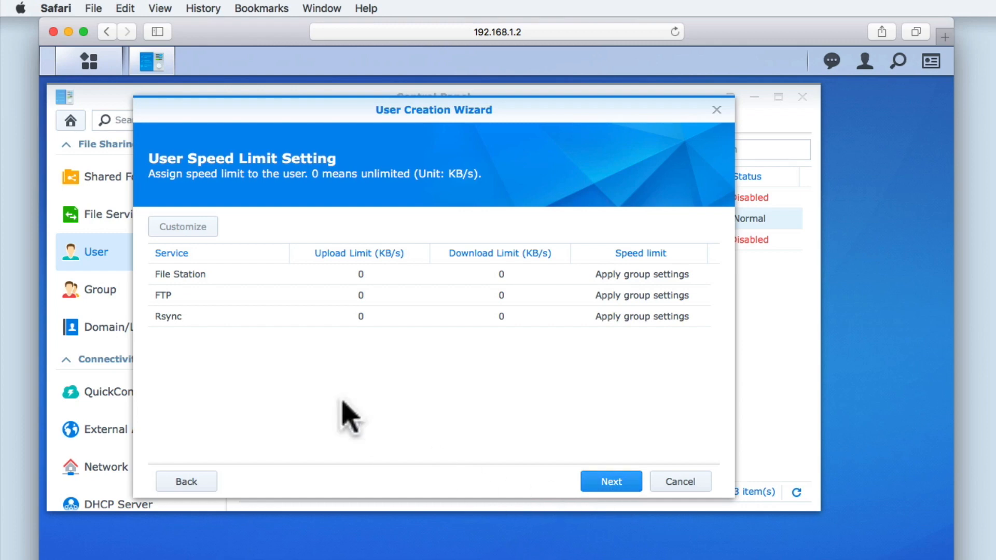
mouse_move(244, 184)
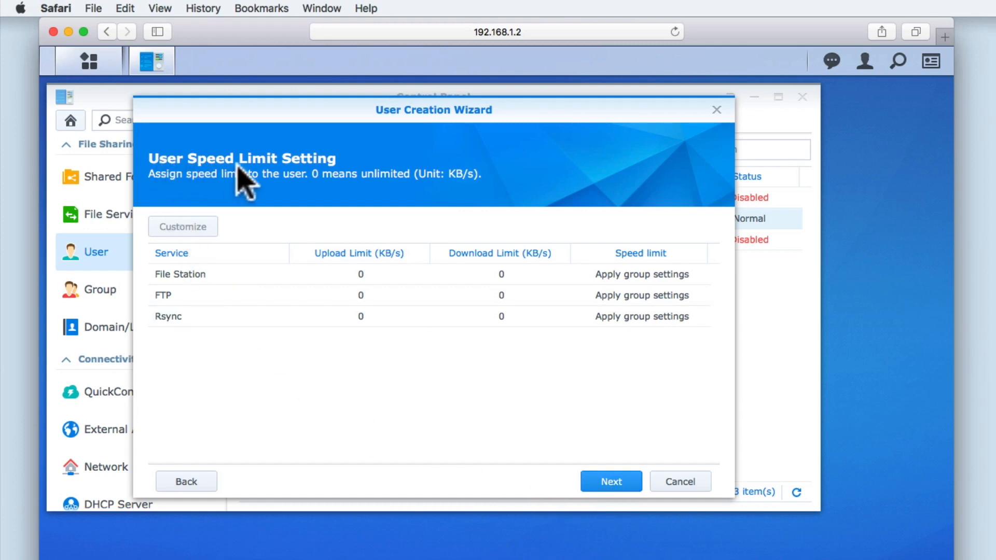
mouse_move(299, 209)
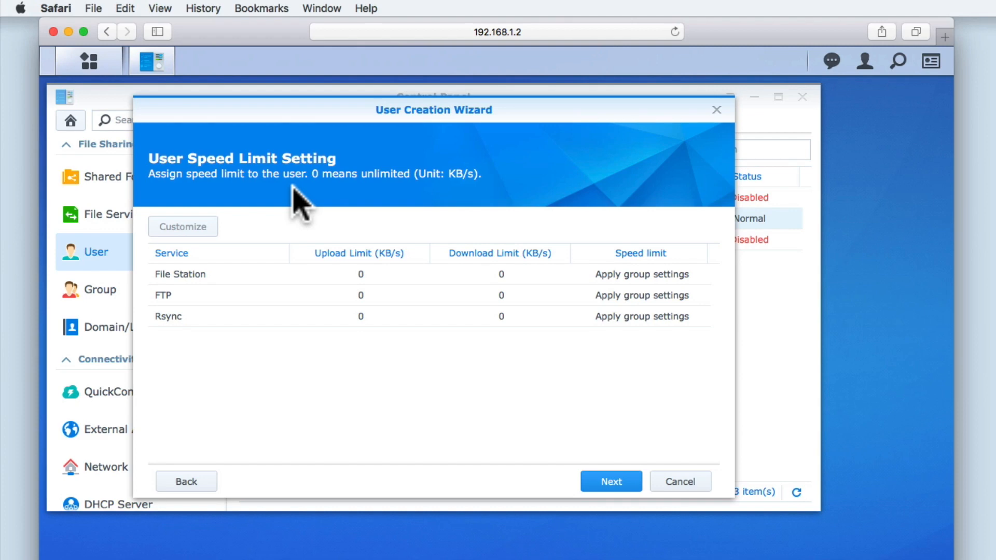
mouse_move(540, 382)
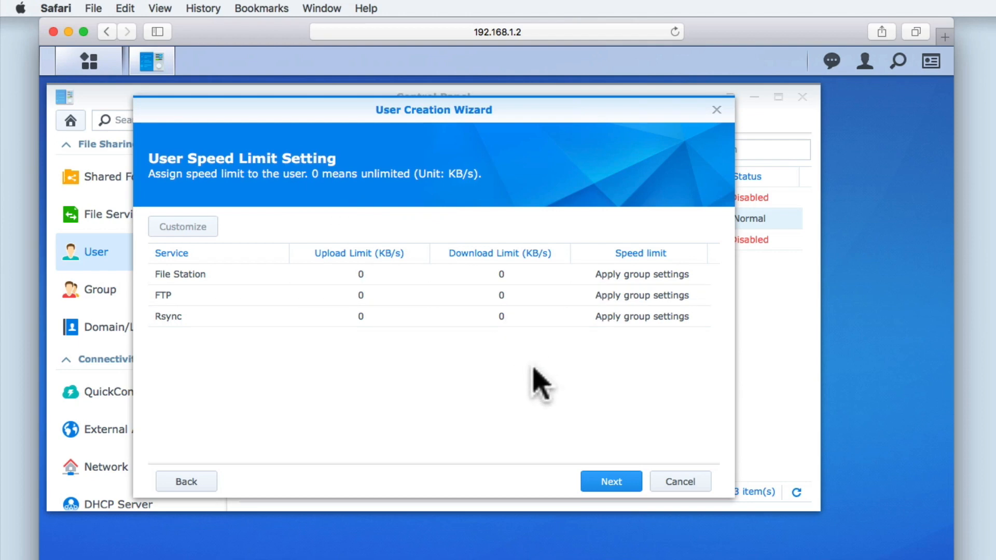
Step: Advance to Confirm settings and apply the mydoodads account
click(610, 481)
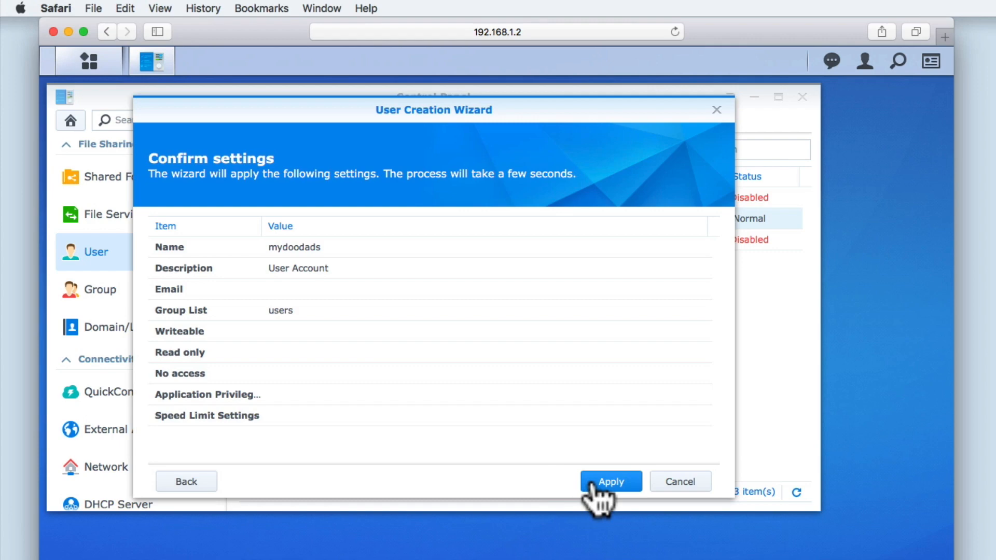
click(609, 481)
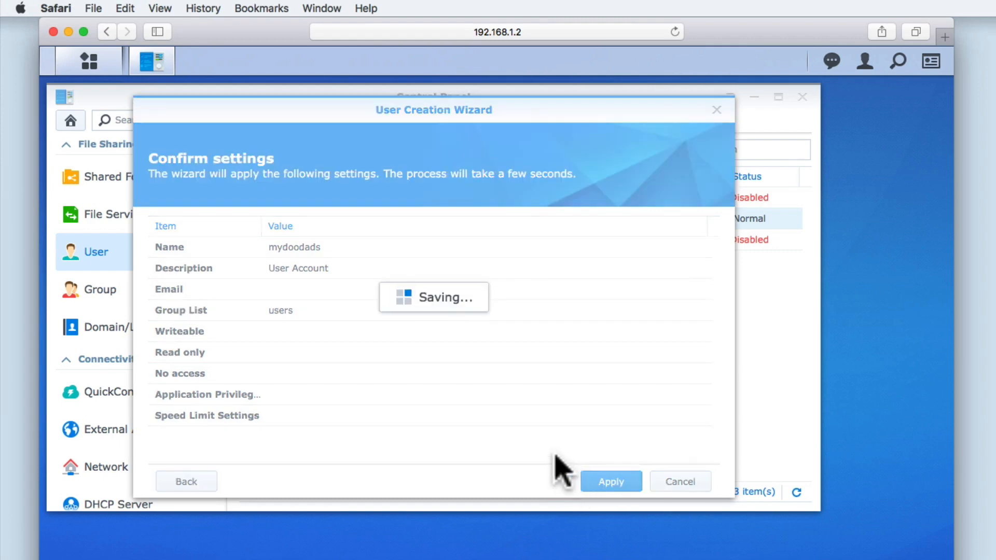
Step: Apply the wizard settings and select the new mydoodads account in the user list
click(610, 481)
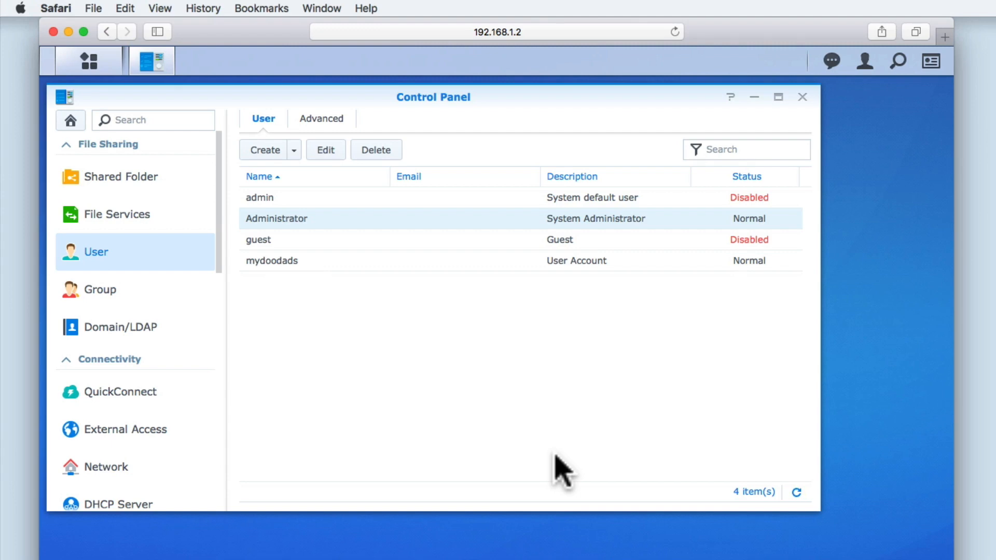
click(271, 261)
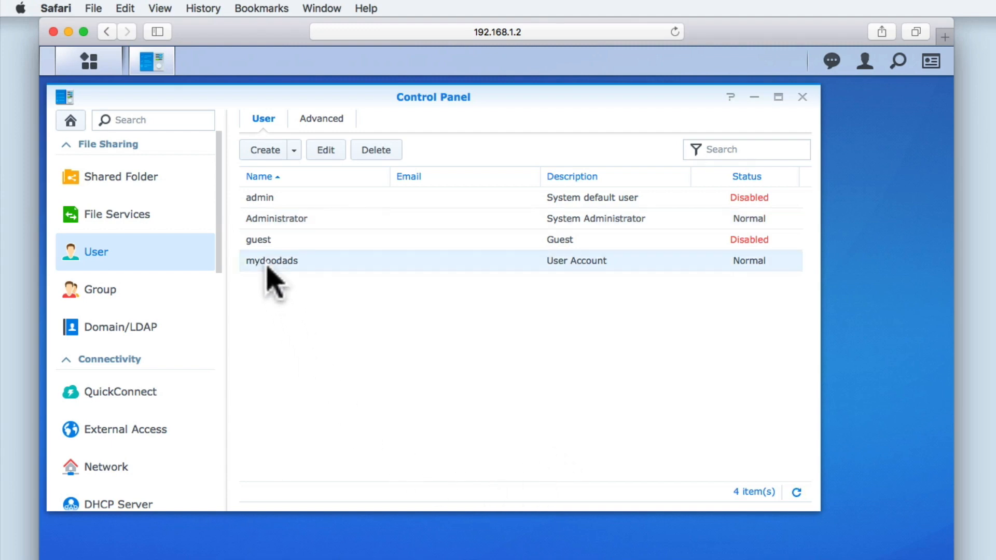
mouse_move(577, 261)
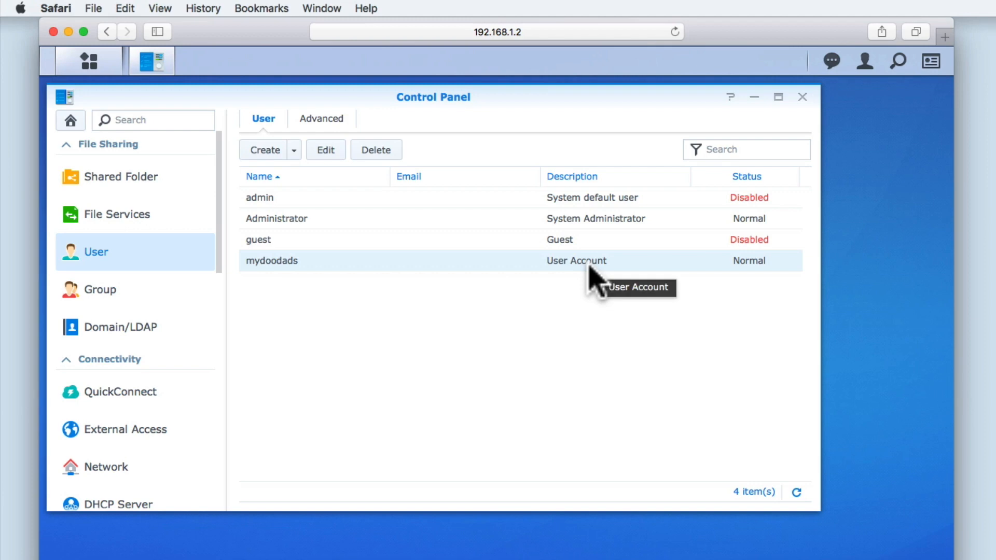
mouse_move(655, 346)
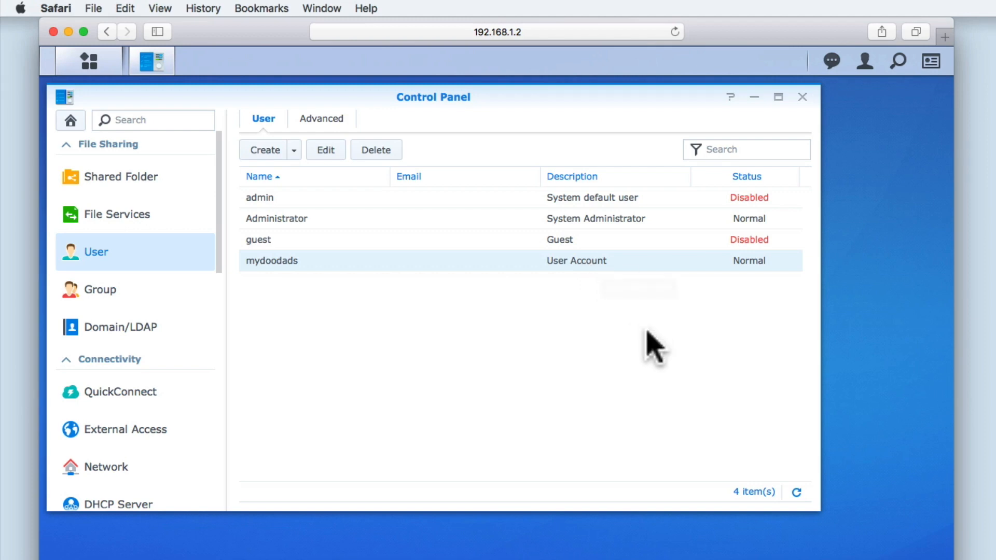